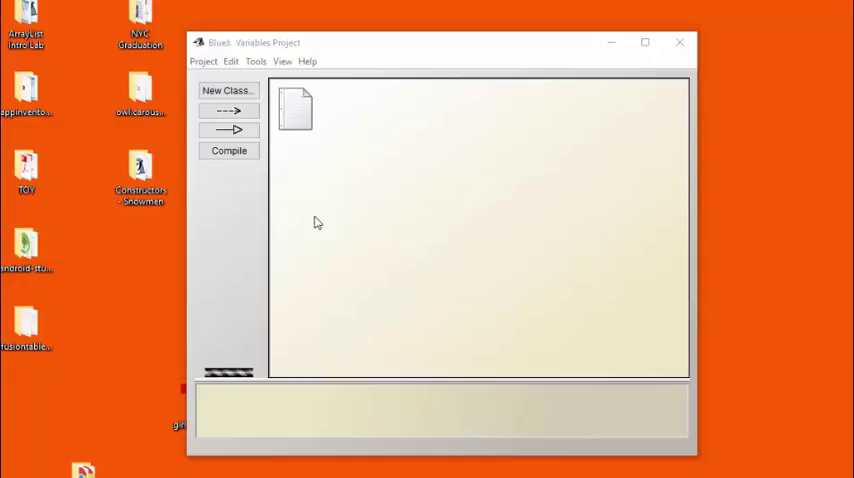
- Create a new class named Dog of type Class in the Variables project
left_click(228, 90)
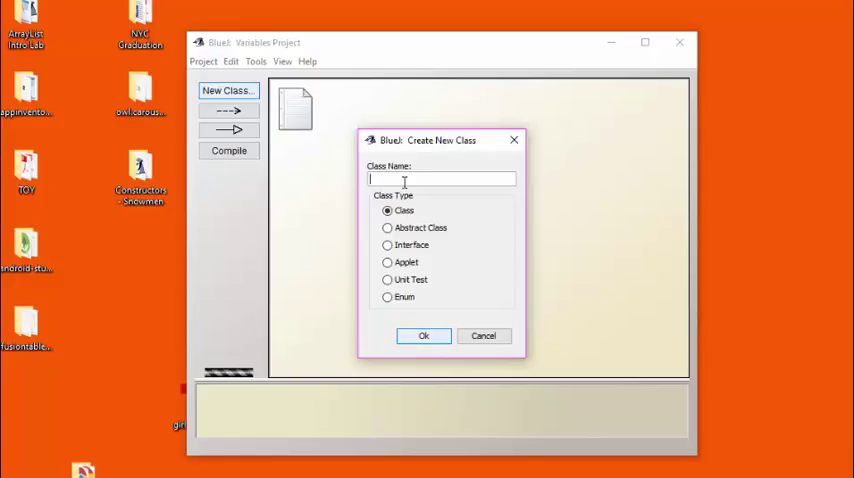
type("Dog")
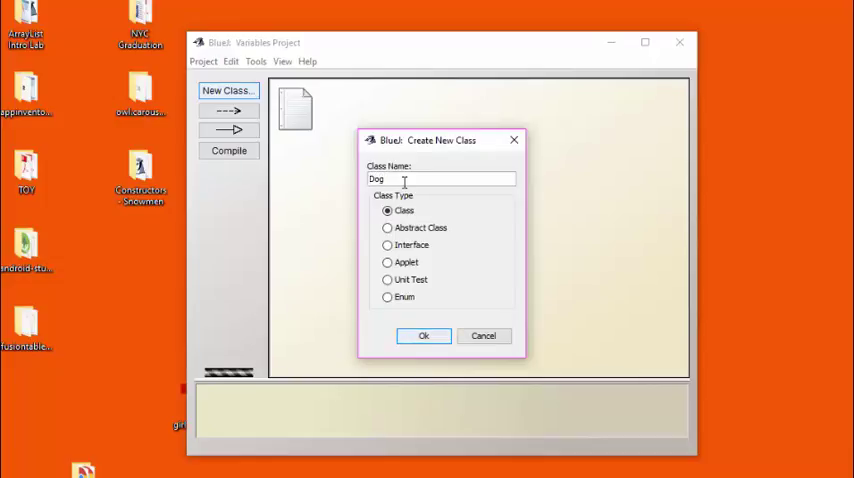
left_click(424, 336)
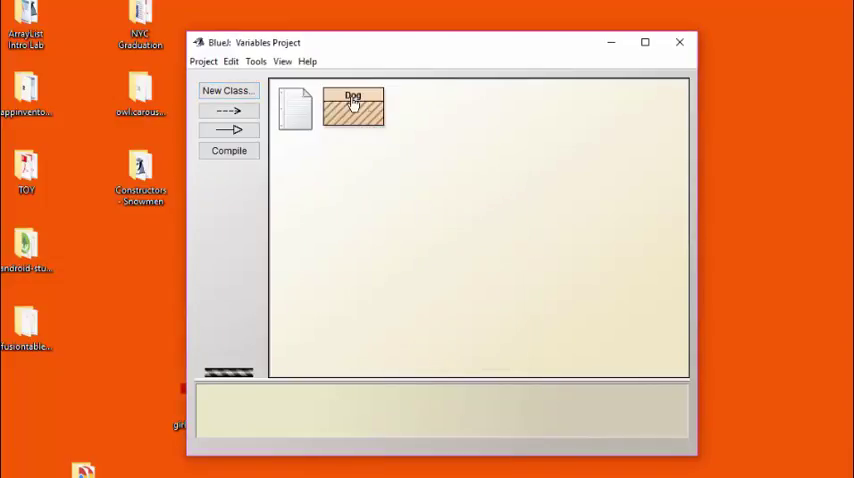
double_click(352, 108)
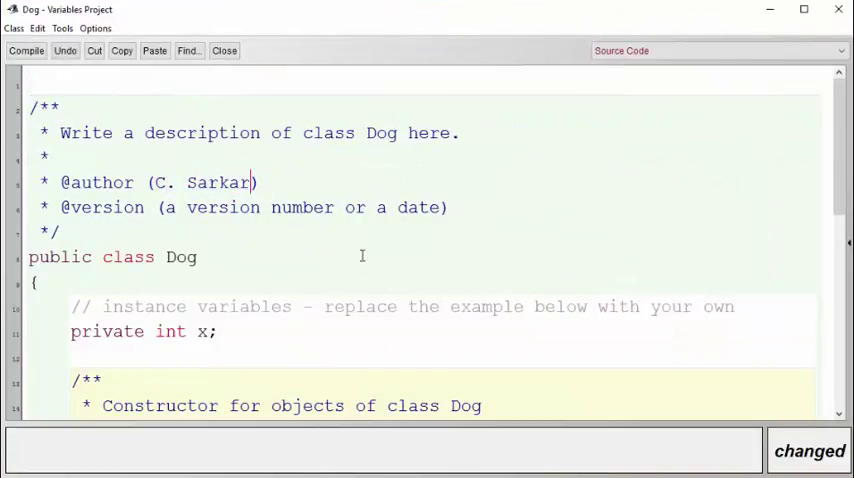
type("3)")
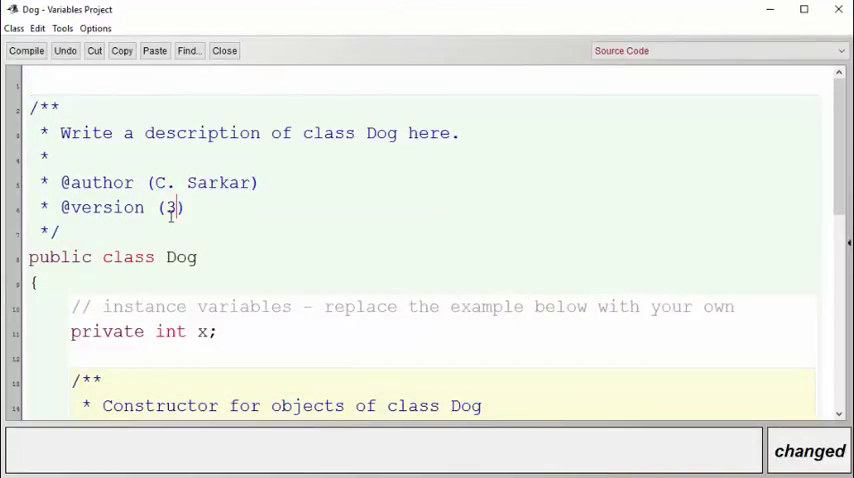
type("/14/17")
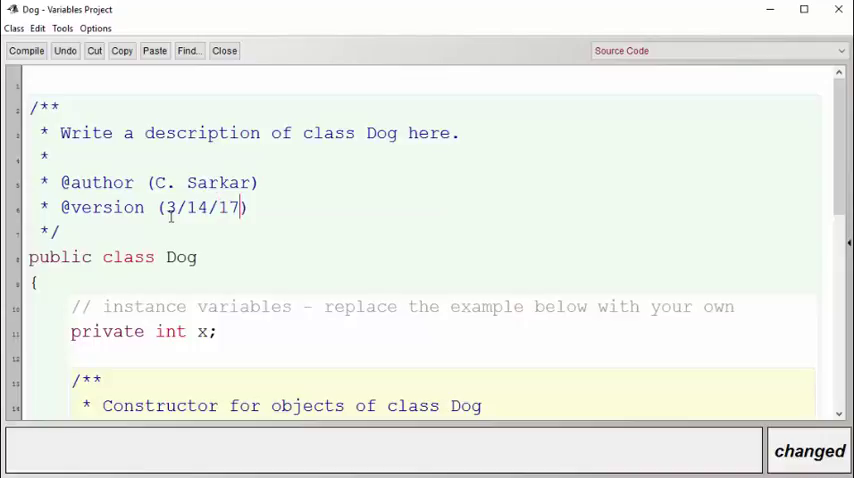
scroll("down", 3)
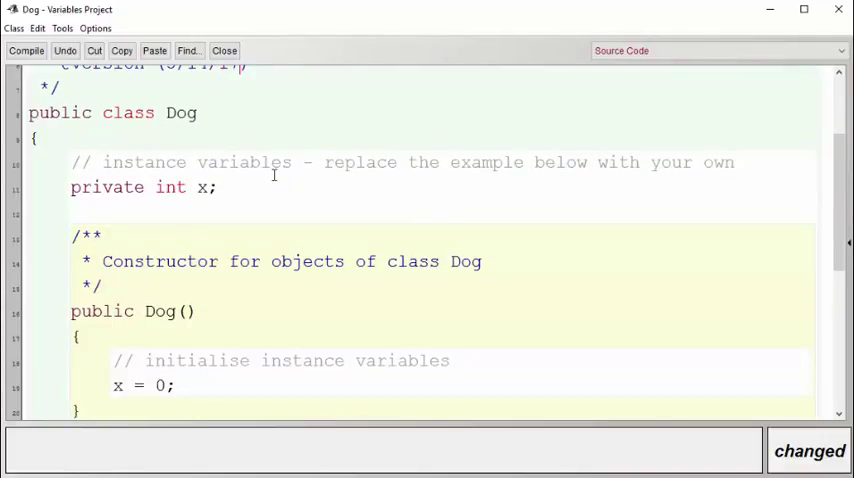
mouse_move(280, 228)
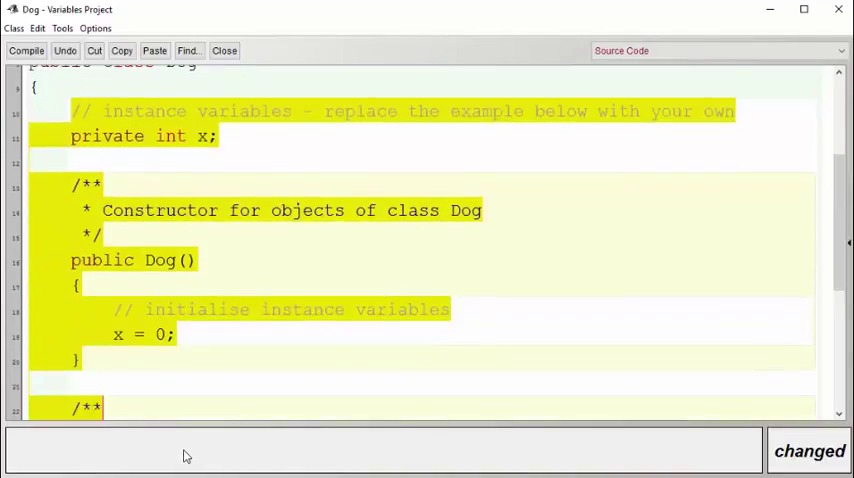
scroll("down", 3)
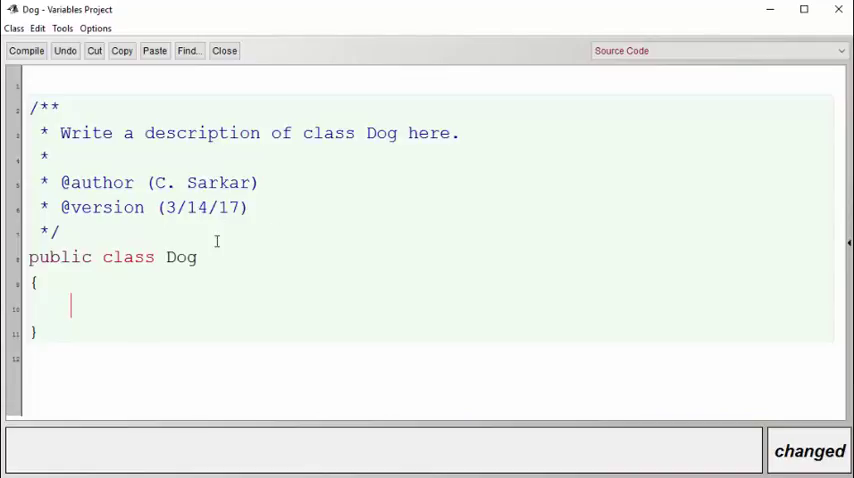
- Compile the emptied Dog class so it builds and saves without errors
left_click(26, 50)
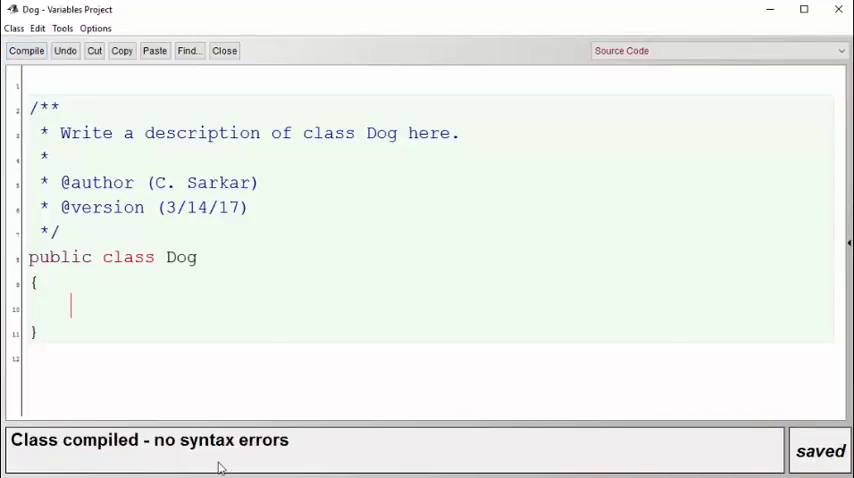
mouse_move(378, 304)
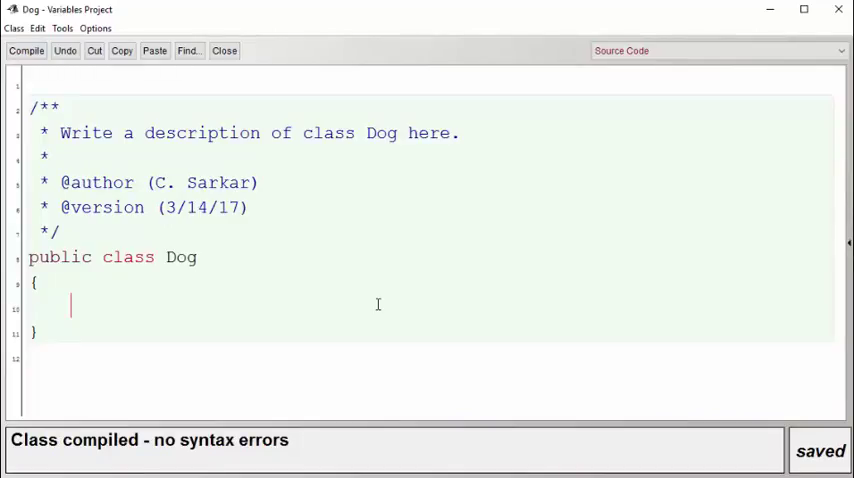
mouse_move(314, 364)
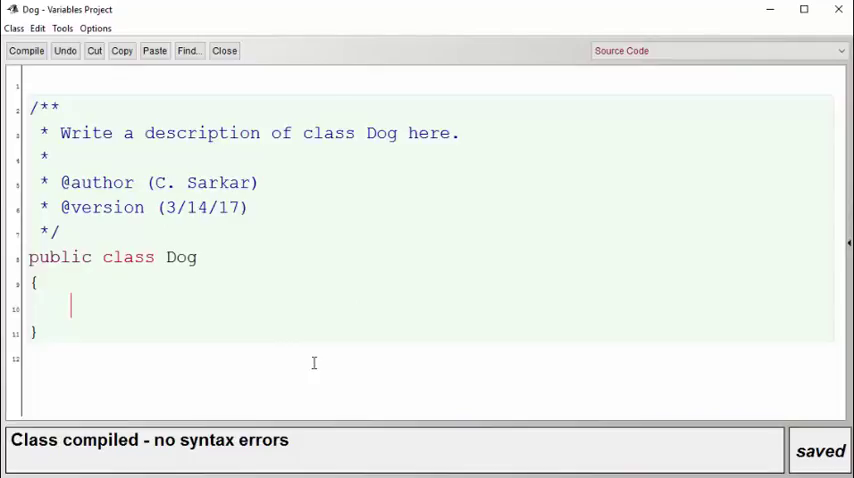
- Declare private fields String name, double weight and int age, with a blank line after them
type("st")
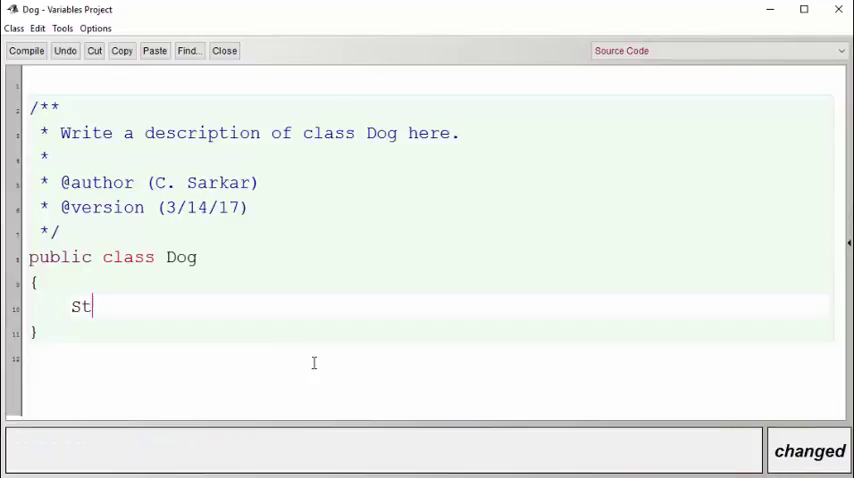
type("ring name;")
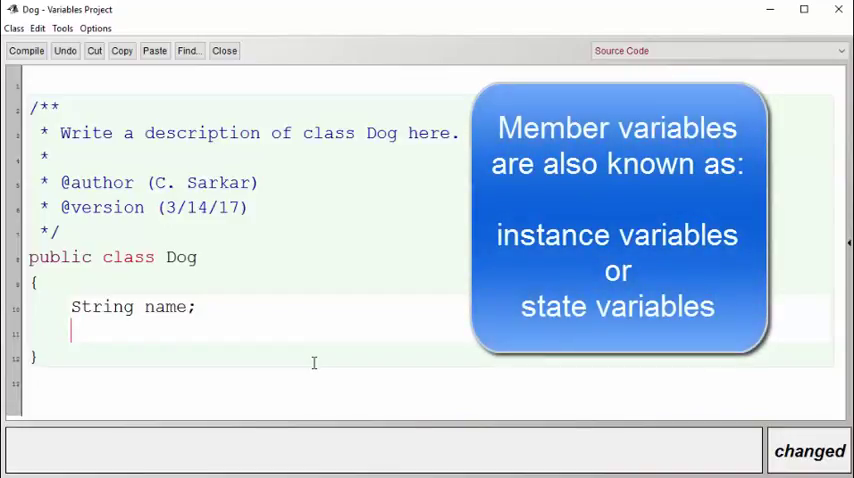
type("double weight;")
type("private int age;")
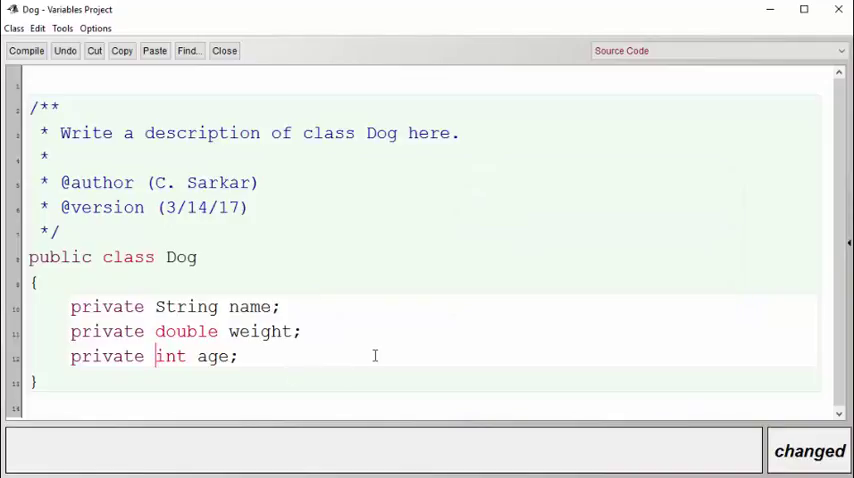
mouse_move(340, 348)
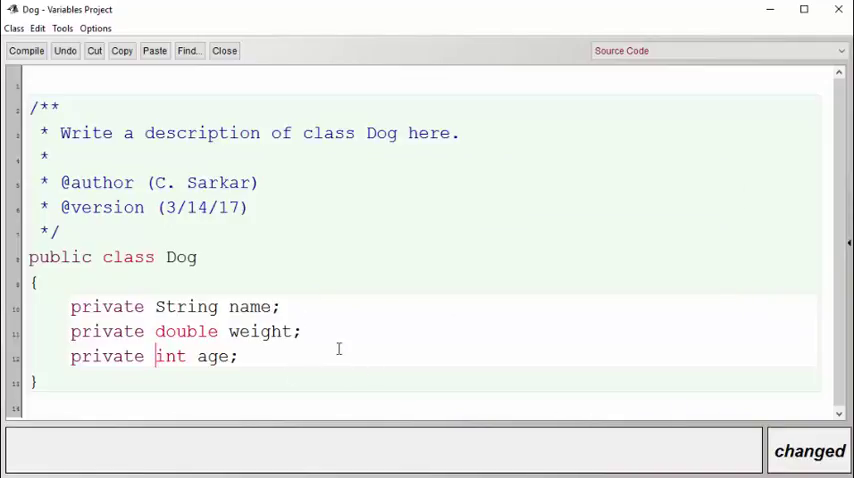
mouse_move(290, 370)
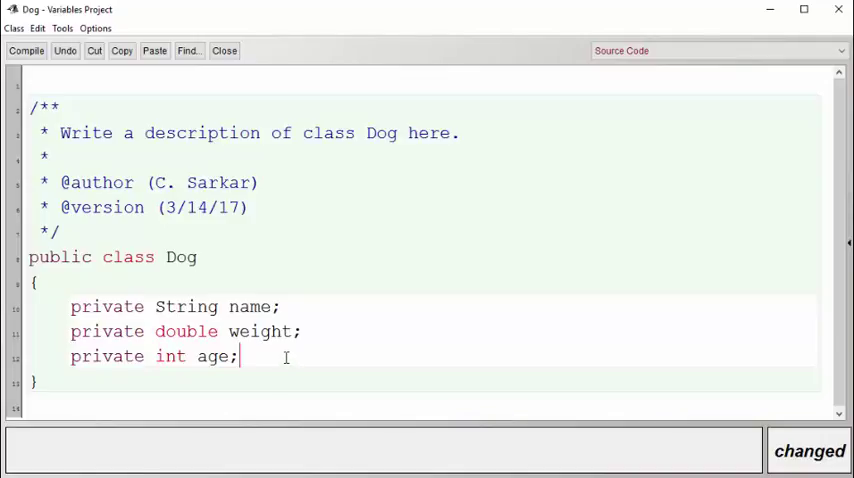
key("Return")
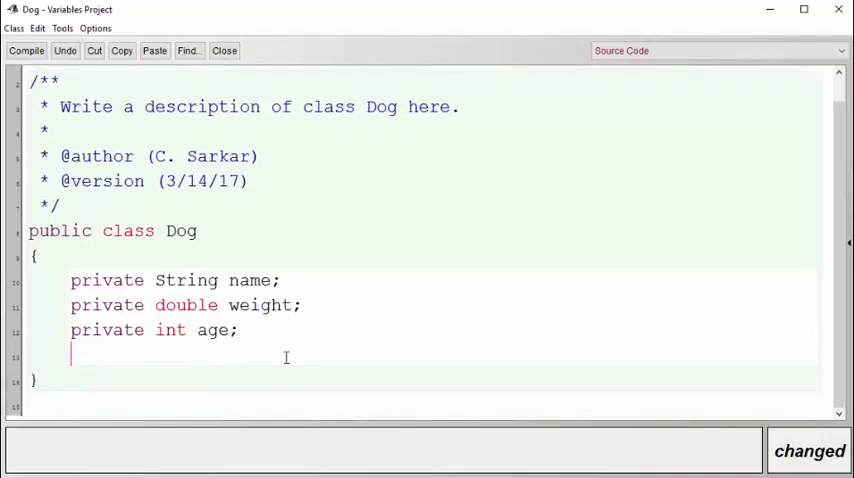
key("Return")
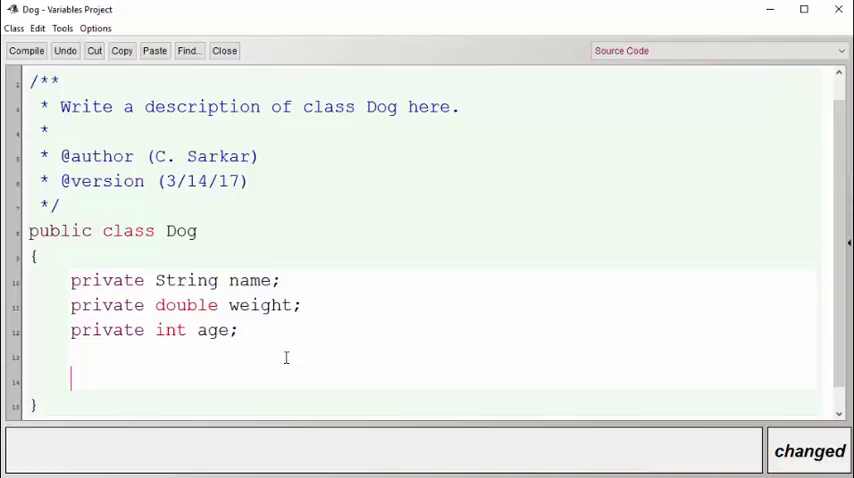
- Write public void setName(String newName) { name = newName; } below the fields
type("public void setName(String")
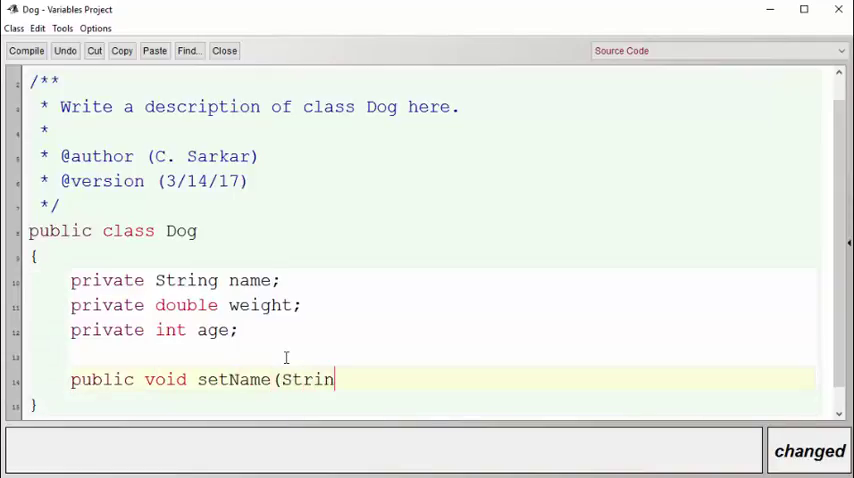
type("g newName) {")
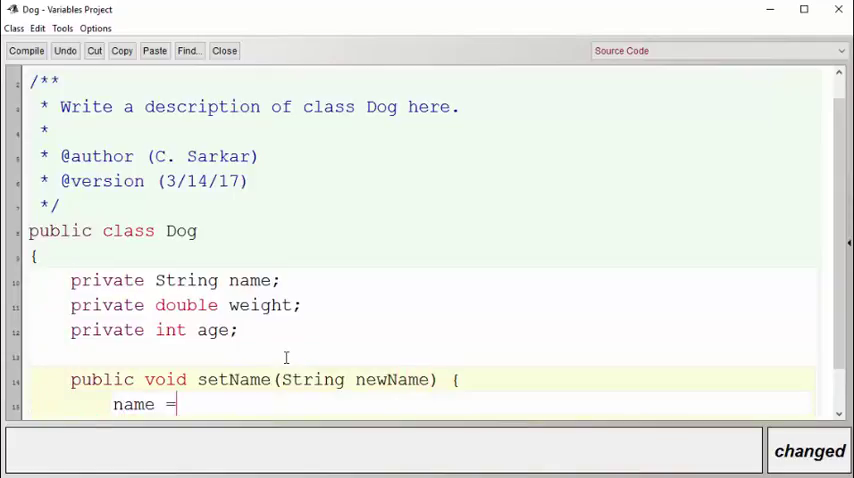
type("newName;")
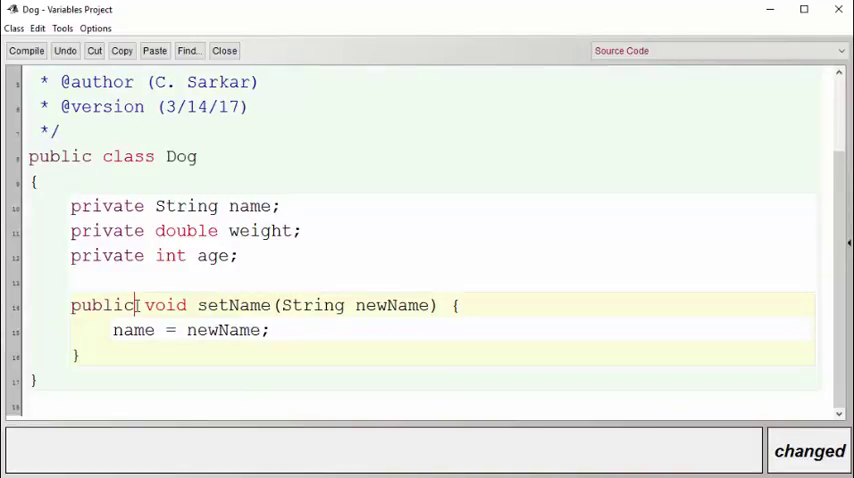
- Review setName's void return, newName parameter and name assignment, then leave room below for another method
double_click(100, 304)
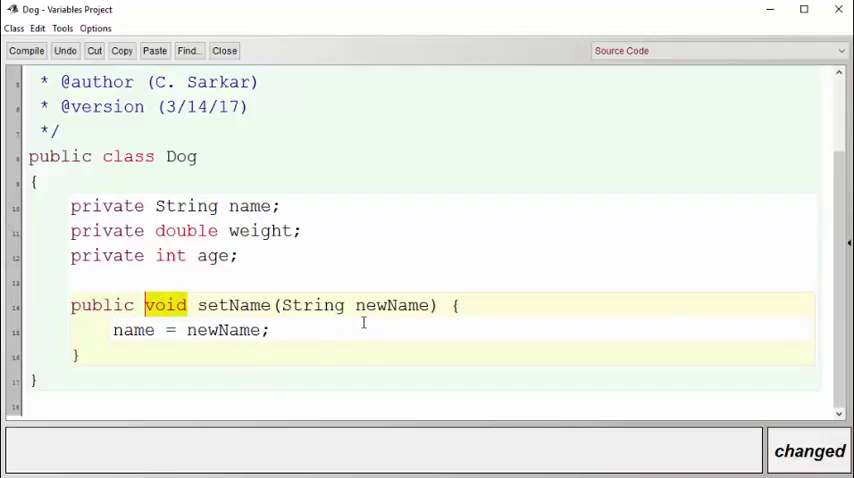
mouse_move(380, 362)
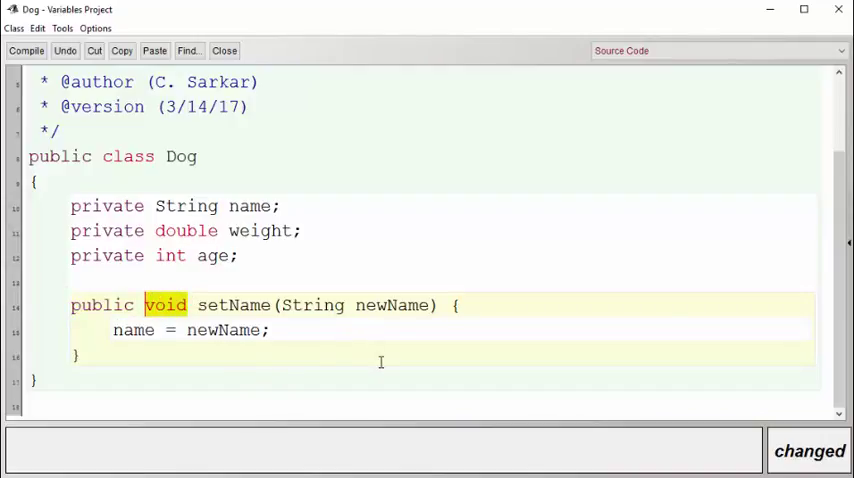
double_click(234, 304)
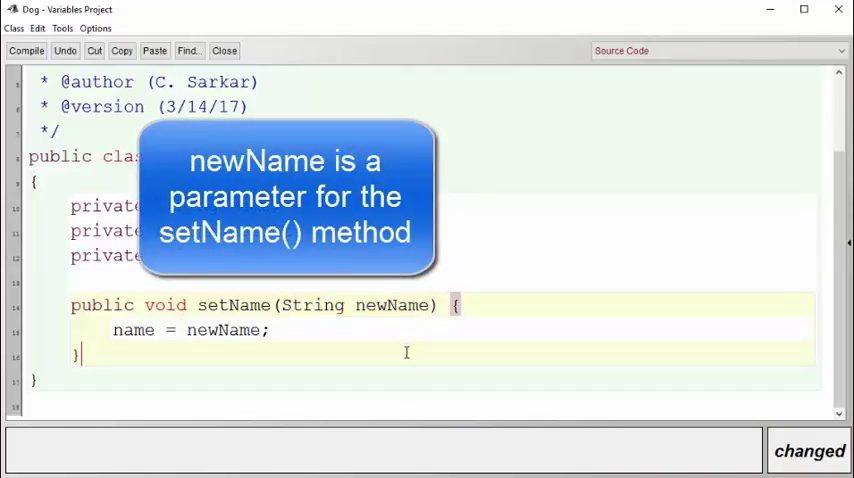
mouse_move(402, 346)
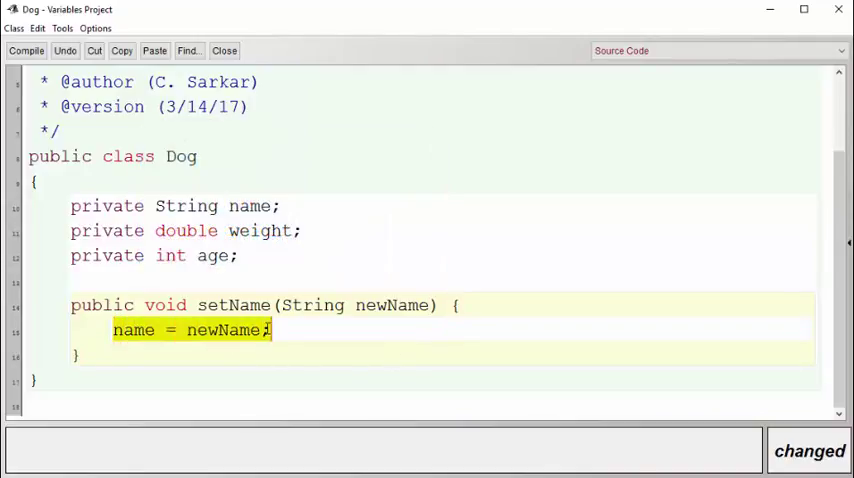
left_click(272, 304)
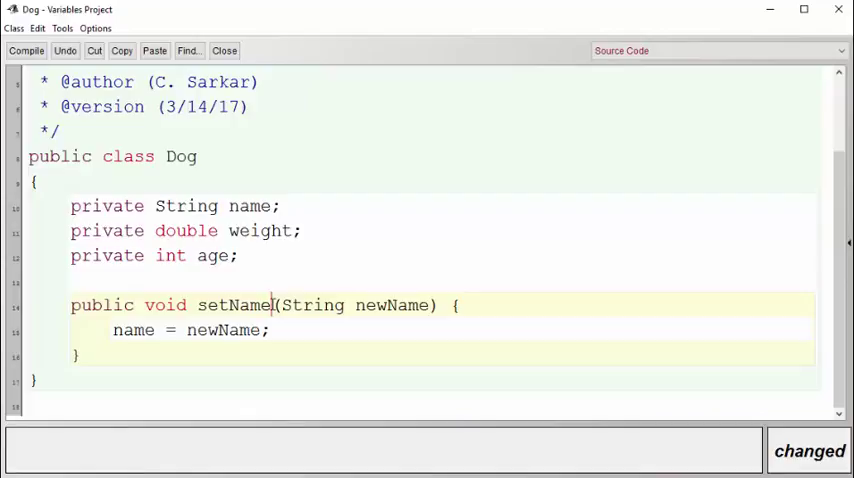
left_click(296, 344)
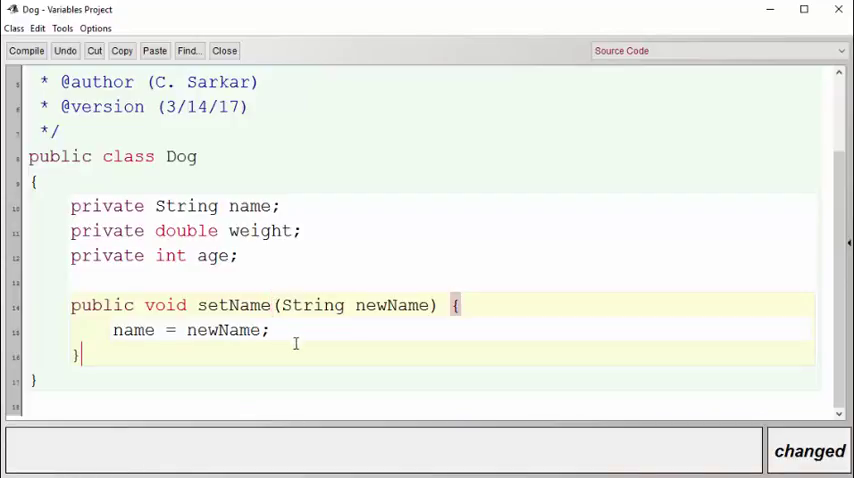
double_click(390, 304)
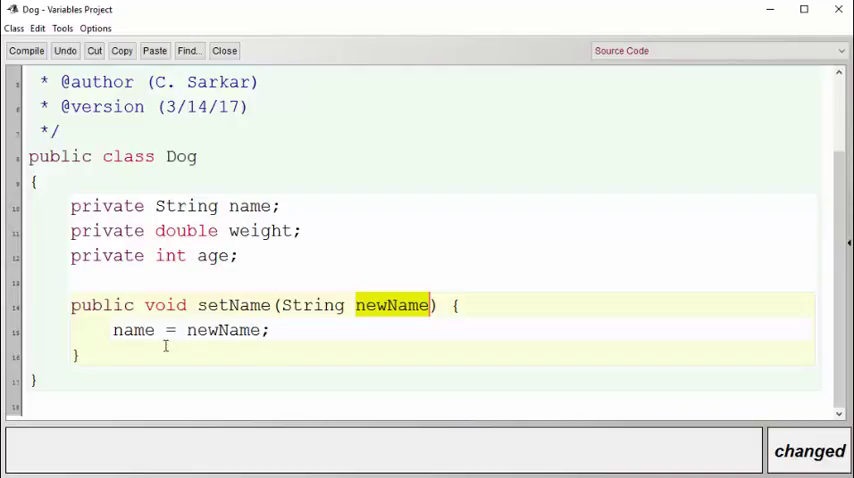
double_click(132, 330)
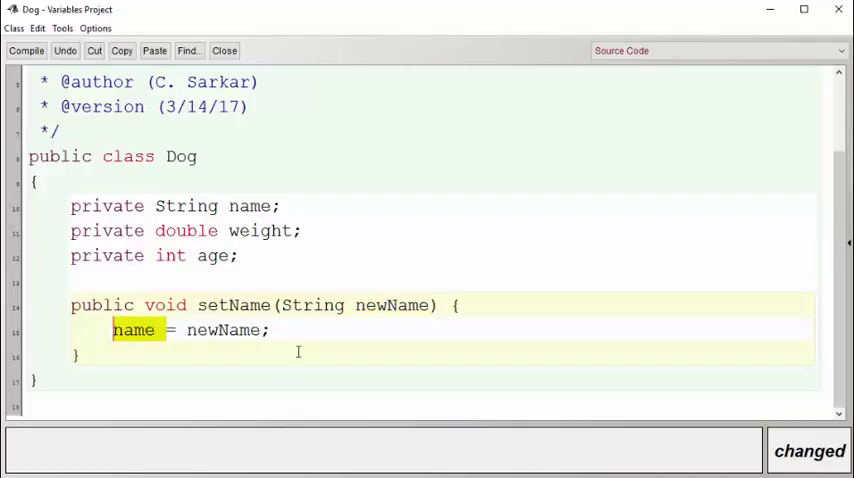
left_click(88, 354)
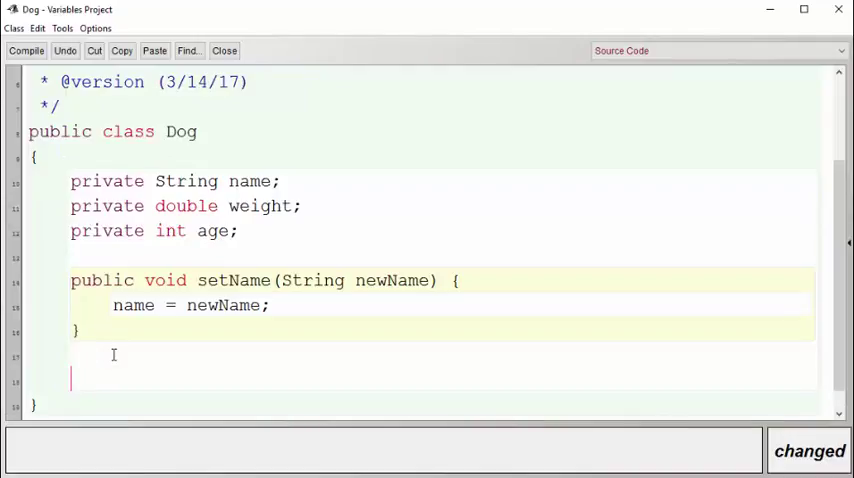
- Write public String getName() { return name; } below setName
type("public String getName() {")
type("return name;")
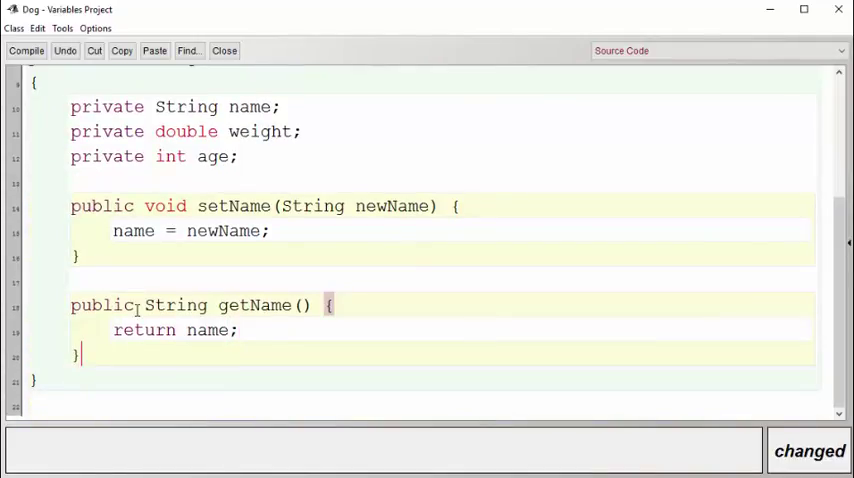
double_click(176, 304)
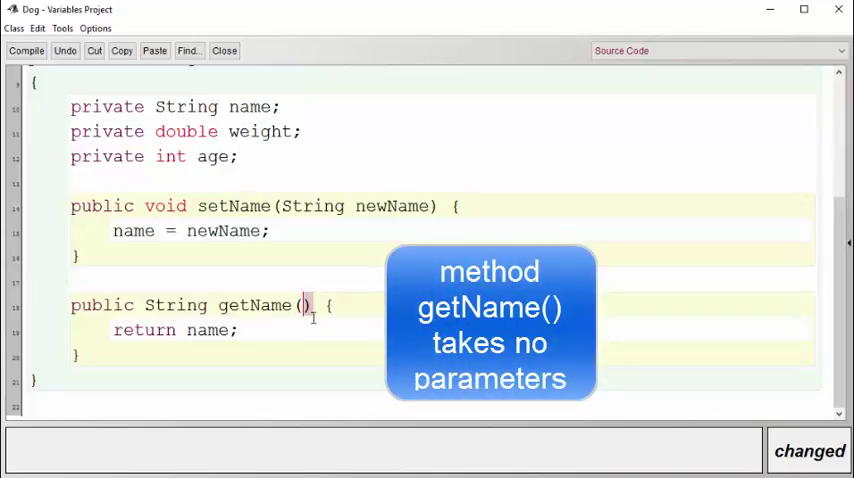
mouse_move(284, 334)
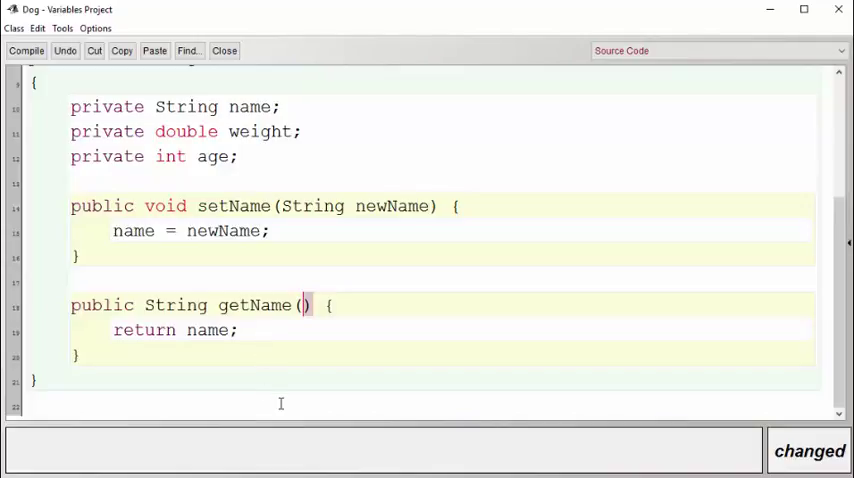
mouse_move(322, 360)
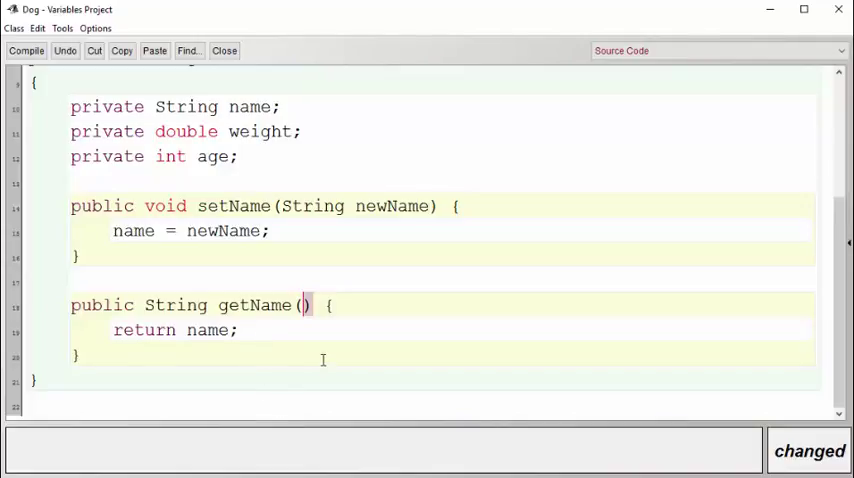
mouse_move(336, 276)
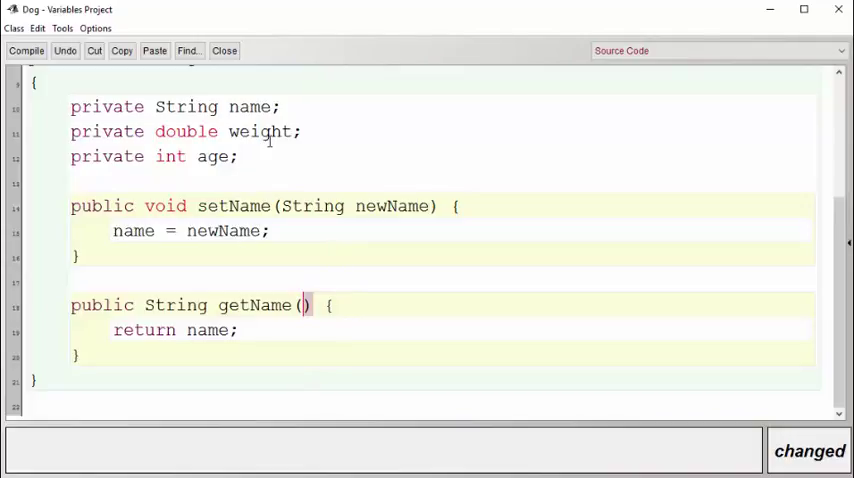
- Write public double getWeight() { return weight; } and begin public int getAge()
type("public v")
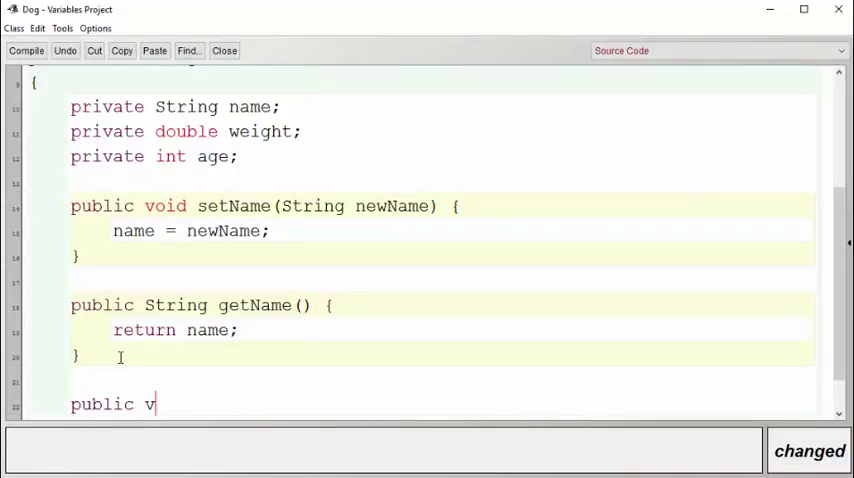
type("oid getWeight")
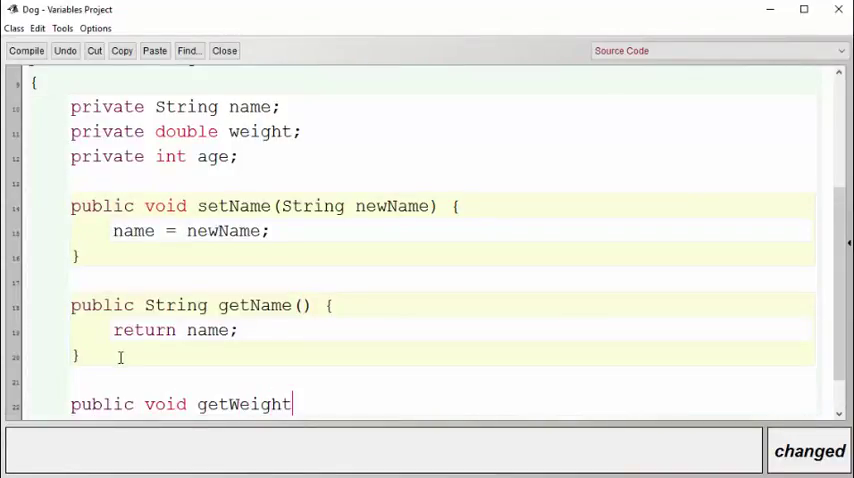
type("double")
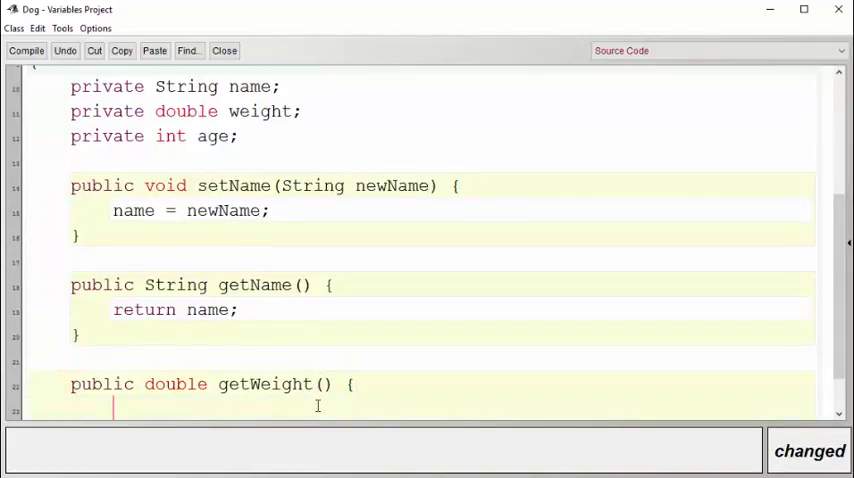
type("return weight;")
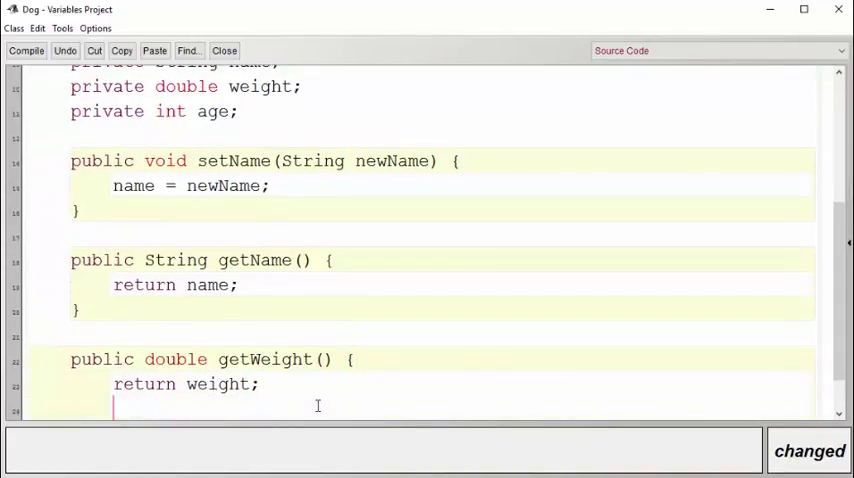
type("public int getAge() {")
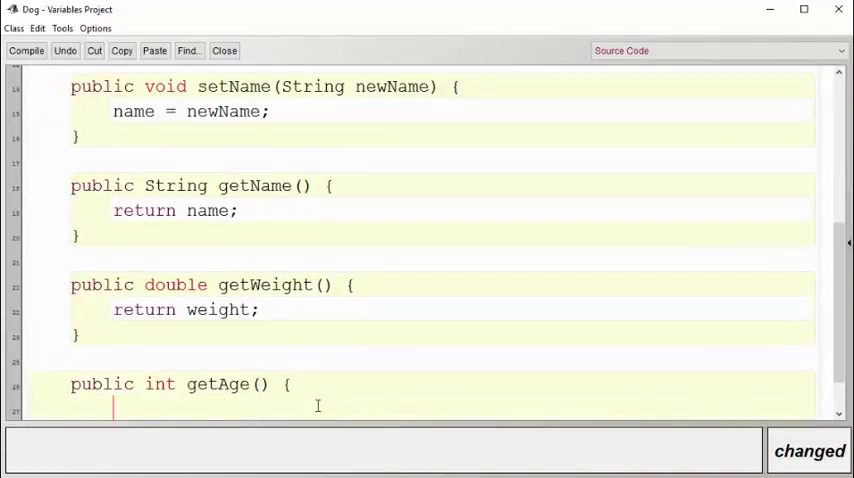
scroll("up", 3)
type("public v")
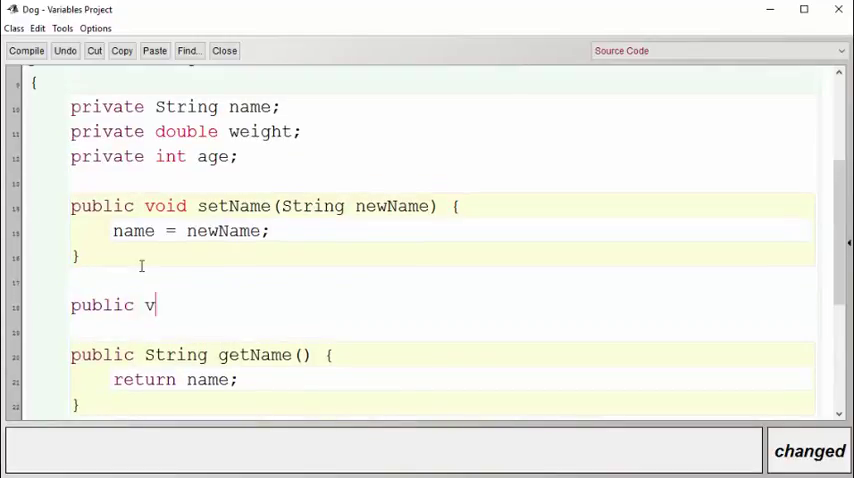
- Add setWeight(double w) and setAge(int a) setters, finish getAge, and compile Dog without errors
type("oid setWeight(double w) {")
type("public")
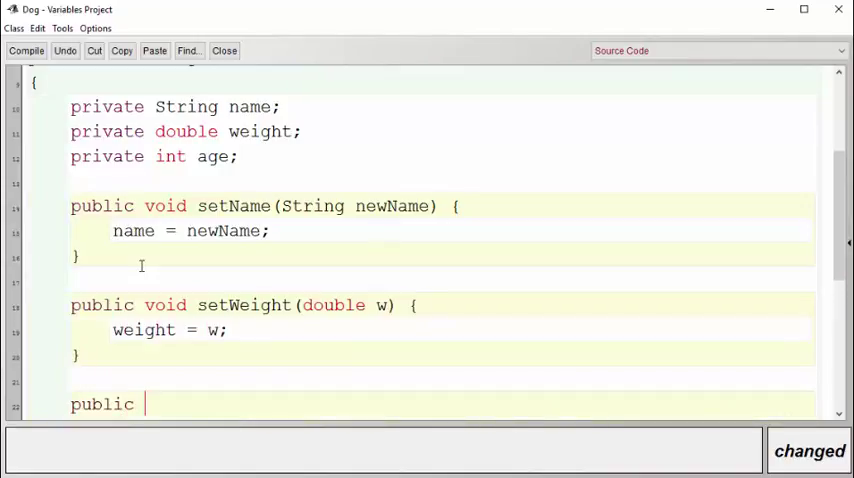
type("void setAge(int a) {")
type("age = a;")
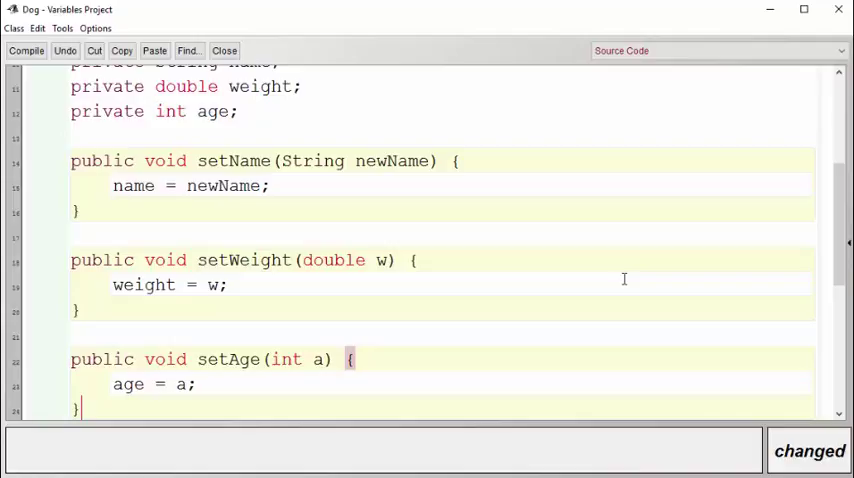
scroll("down", 3)
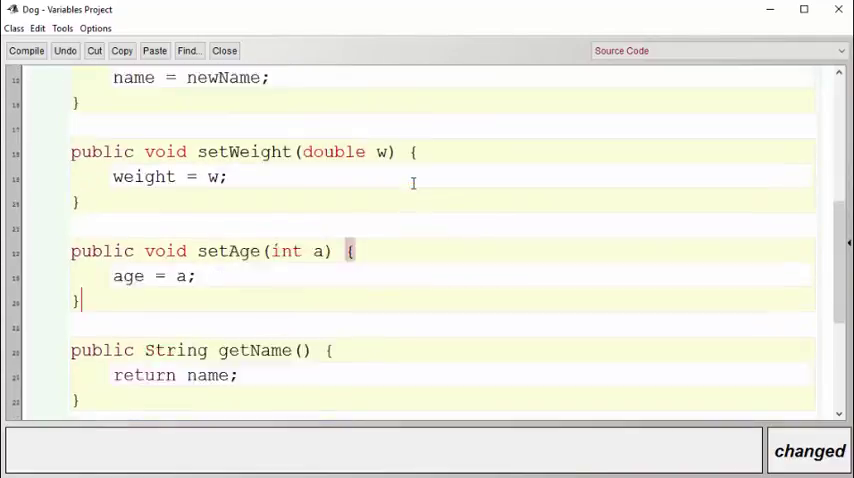
scroll("down", 3)
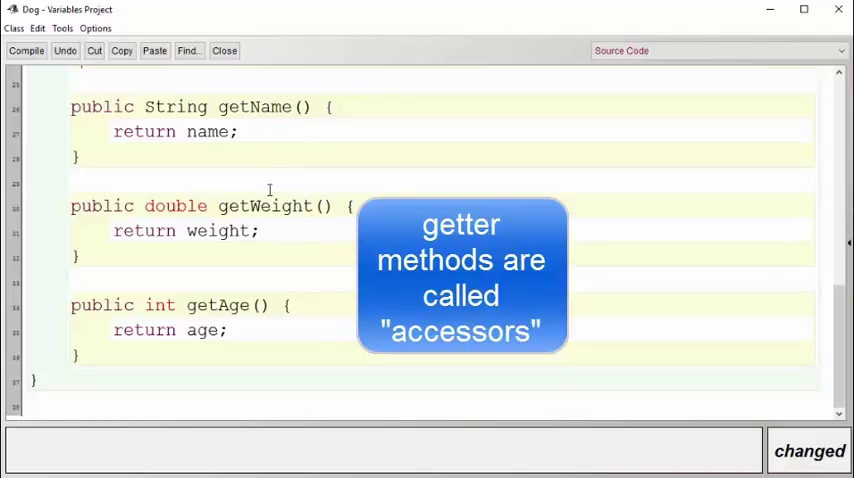
left_click(26, 50)
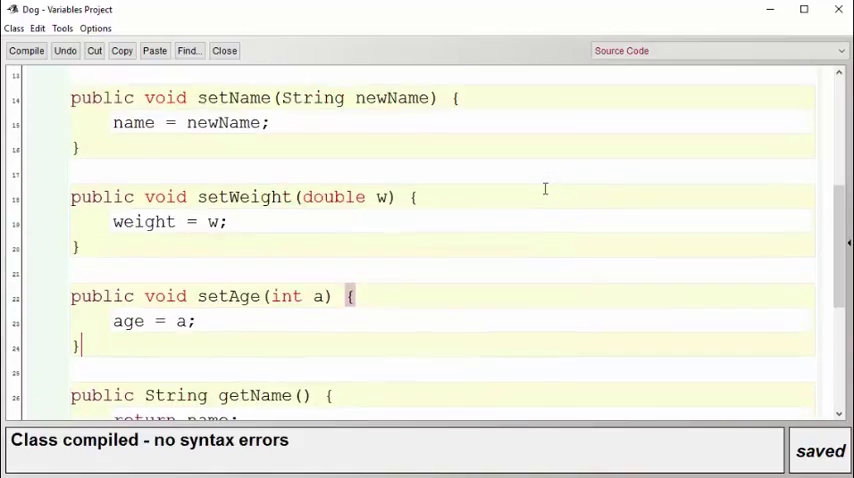
scroll("up", 3)
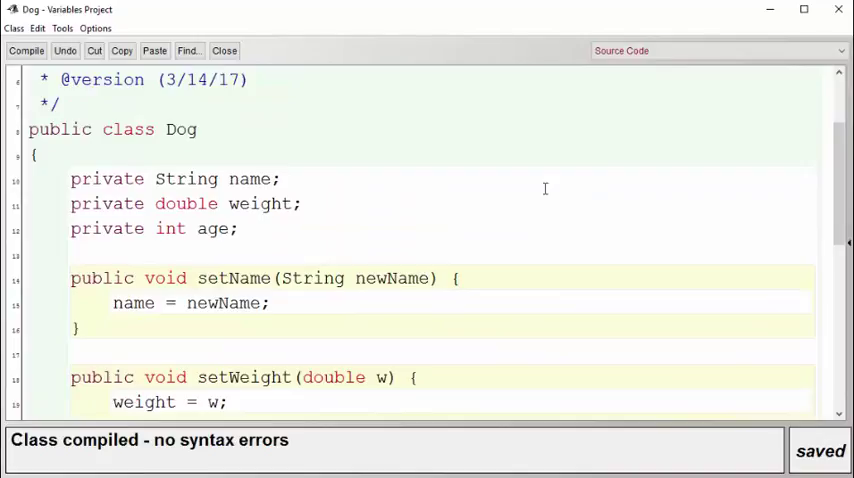
mouse_move(492, 248)
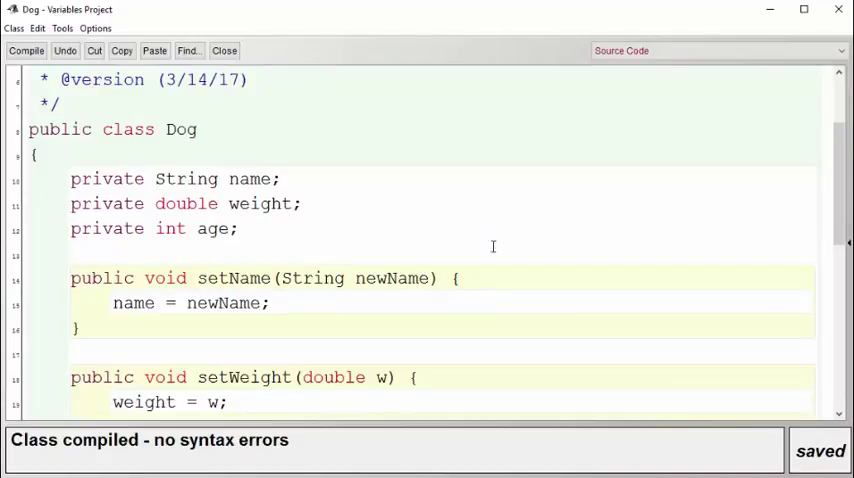
- Create class DogTester with main(String[] args) containing Dog d = new Dog();
left_click(228, 90)
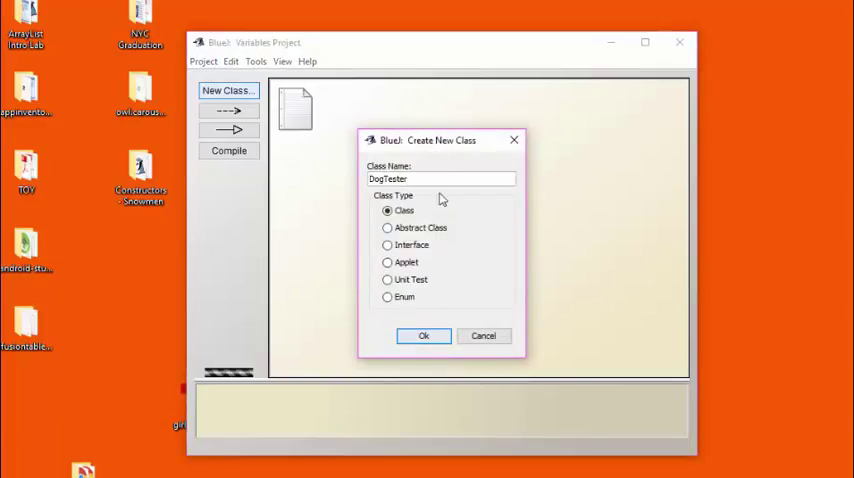
left_click(424, 336)
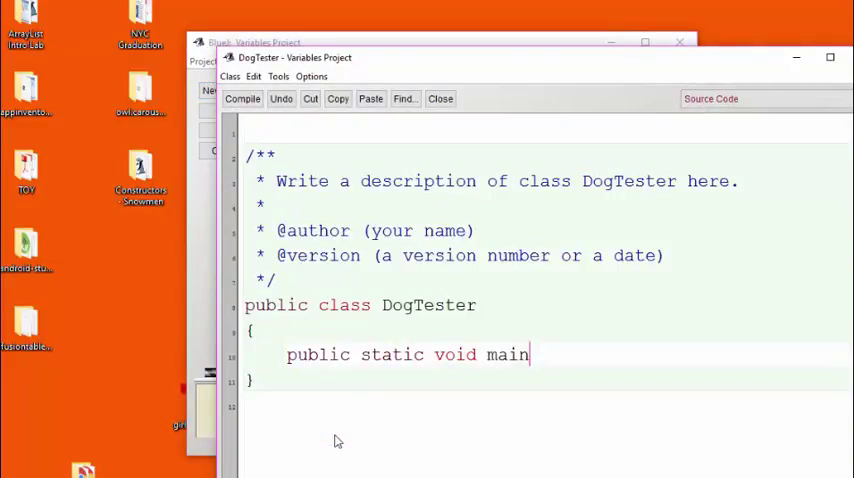
type("(String [] args) {")
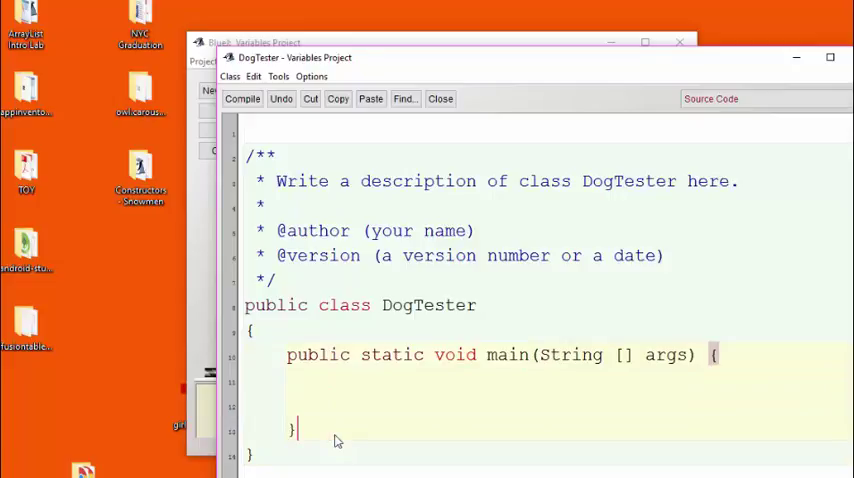
type("Dog d = new Dog();")
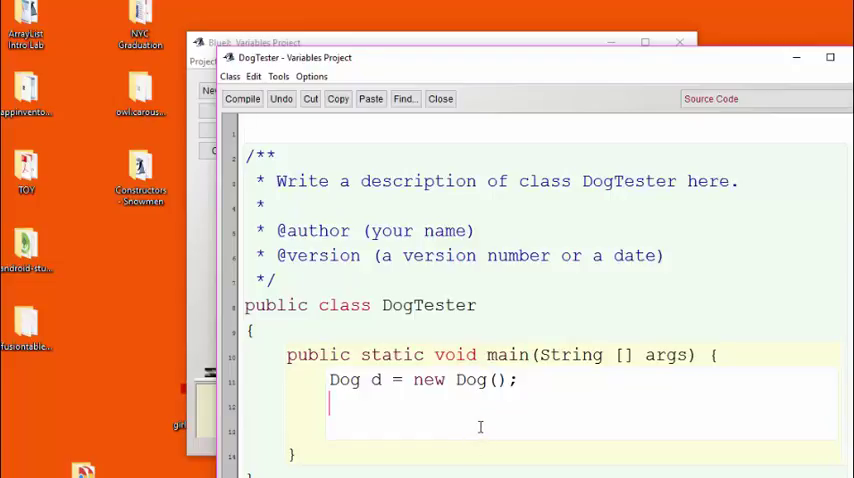
mouse_move(296, 366)
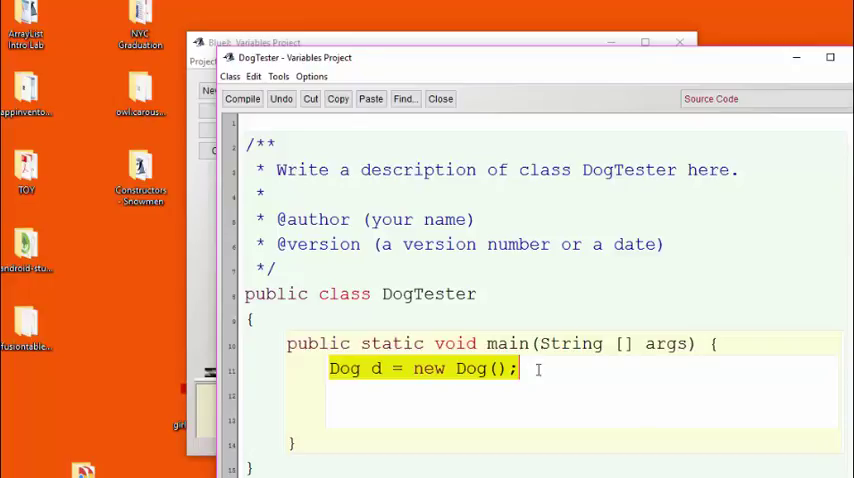
- Add d.setName("Luna"); after the new Dog line in main
left_click(540, 368)
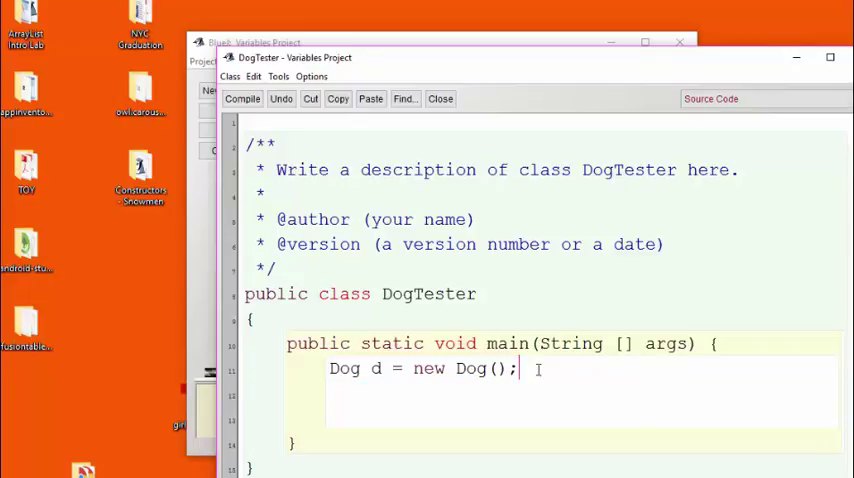
mouse_move(616, 408)
type("d.set")
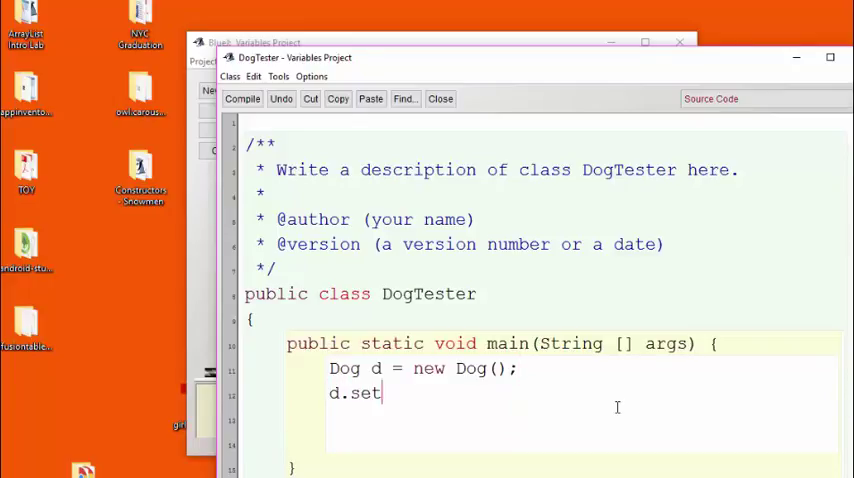
type("Name(\"")
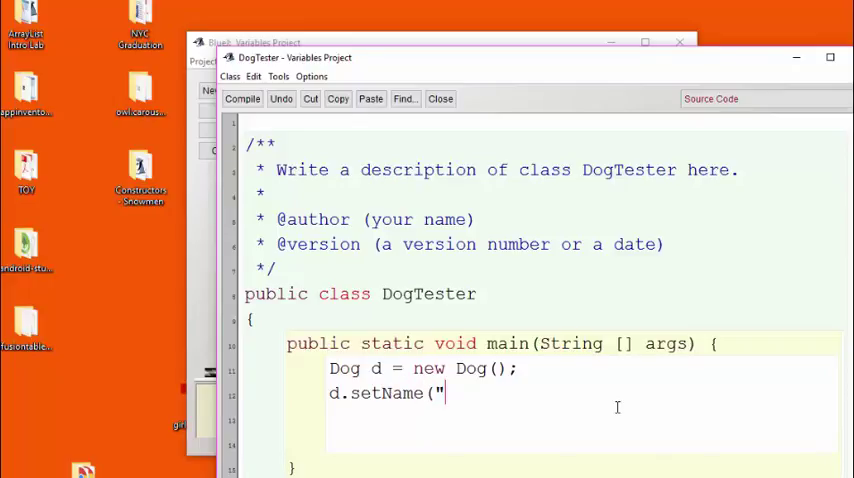
type("Luna\")")
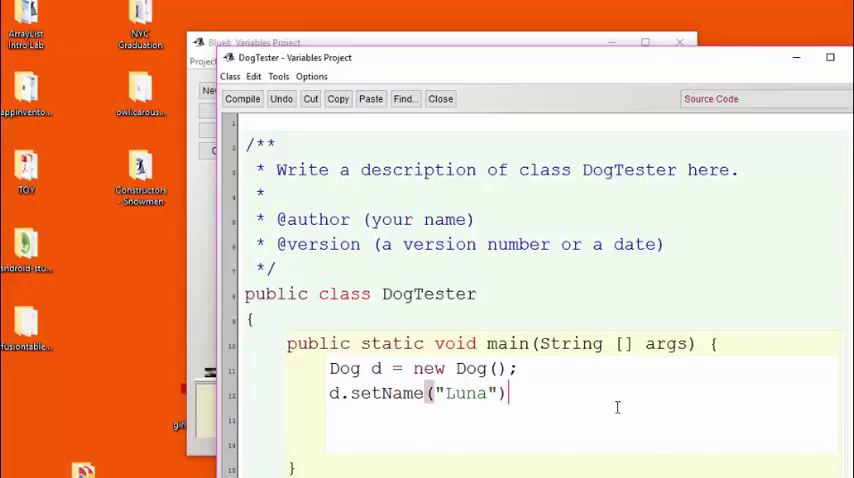
type(";")
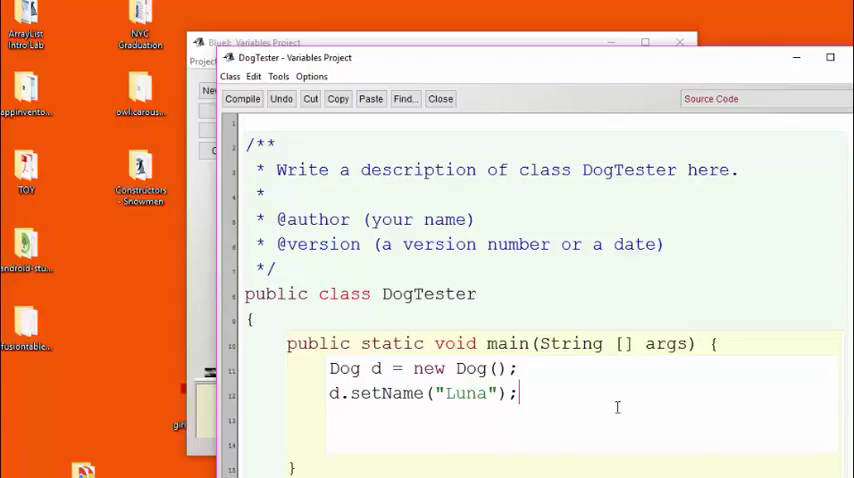
- Add System.out.println( d.getName() ); on the next line to print the dog's name
key("Return")
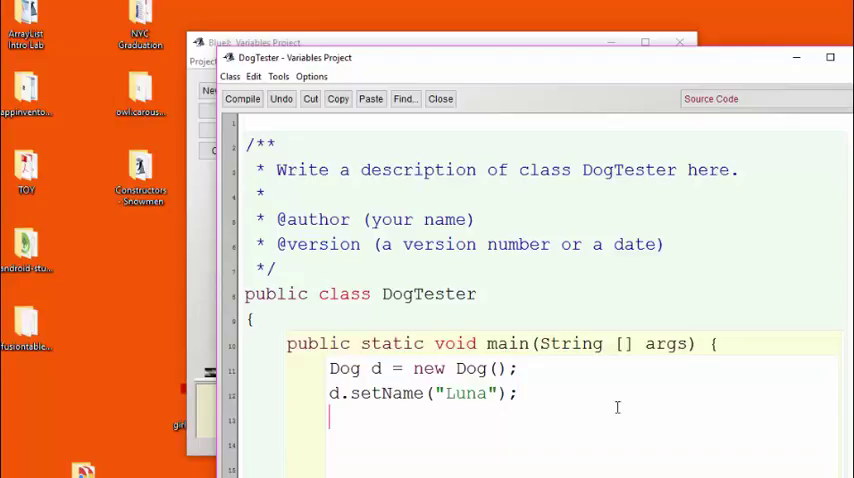
type("Sys")
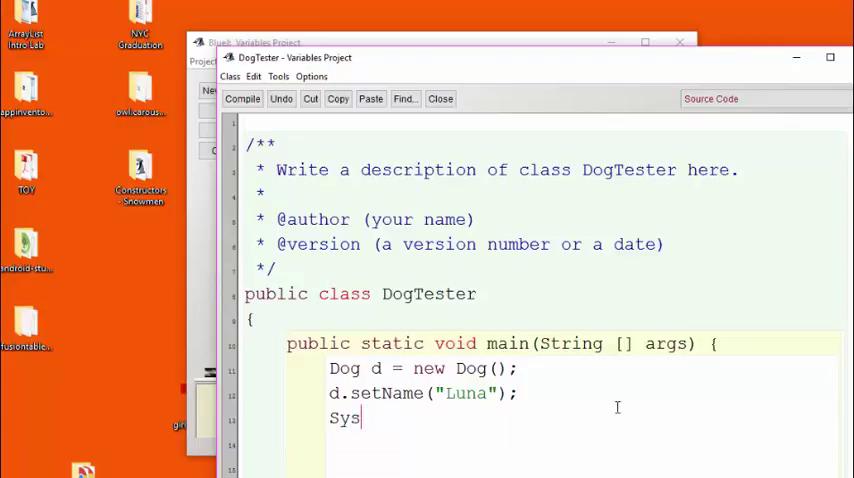
type("tem.out.pri")
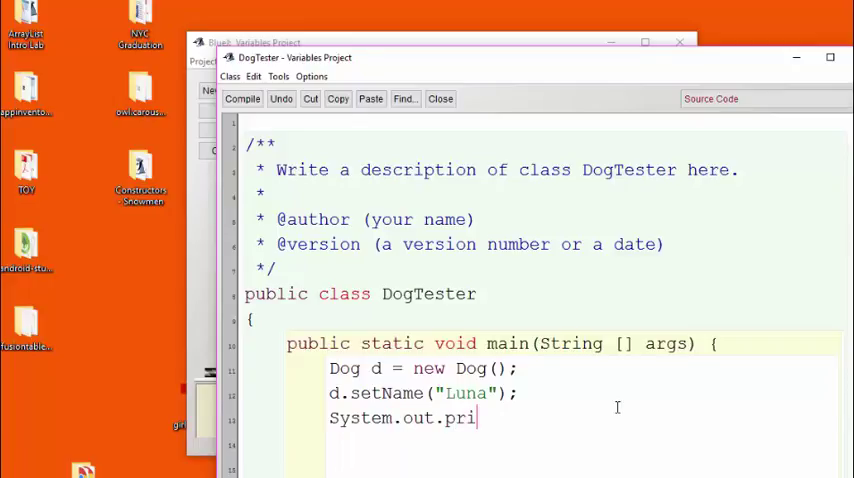
type("ntln(")
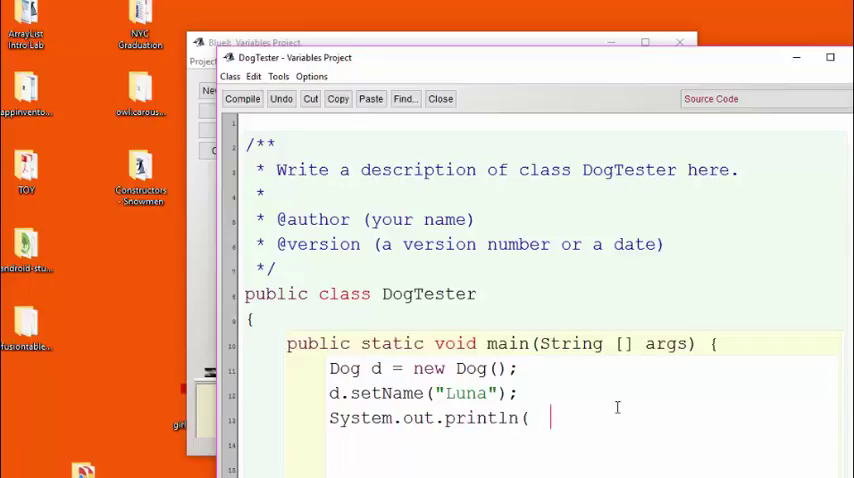
type("d.getName()  );")
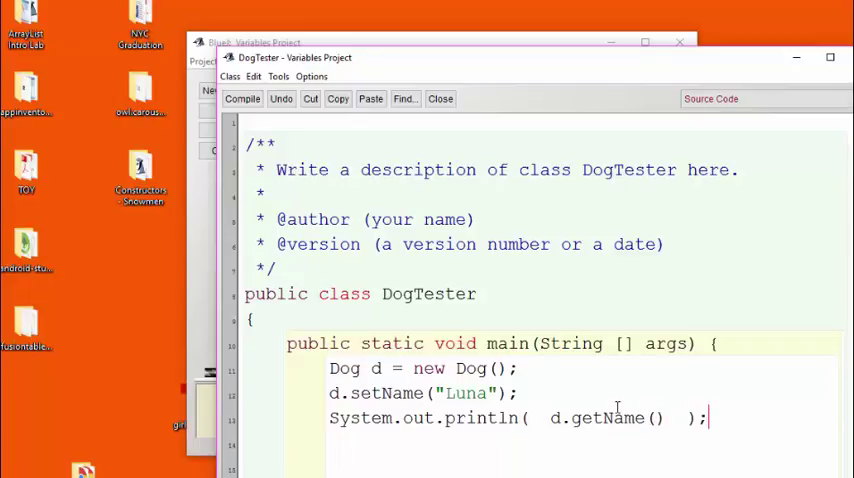
mouse_move(564, 388)
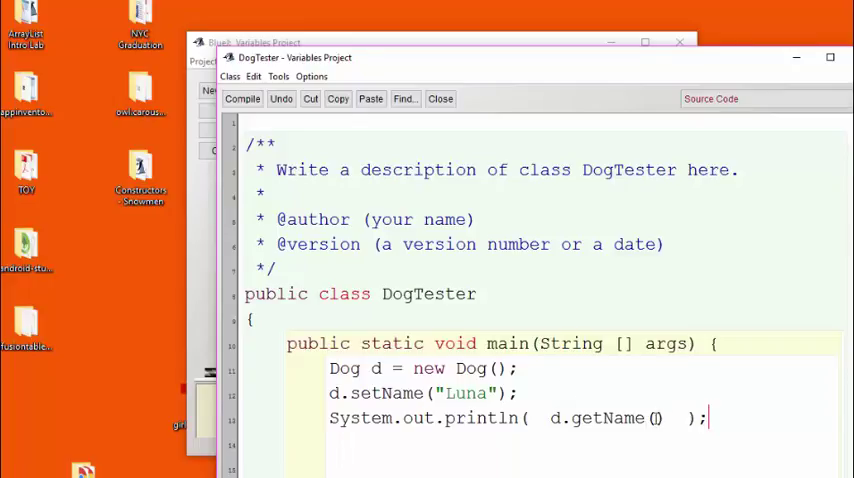
- Run DogTester's main with no arguments so the terminal shows Luna
left_click(242, 98)
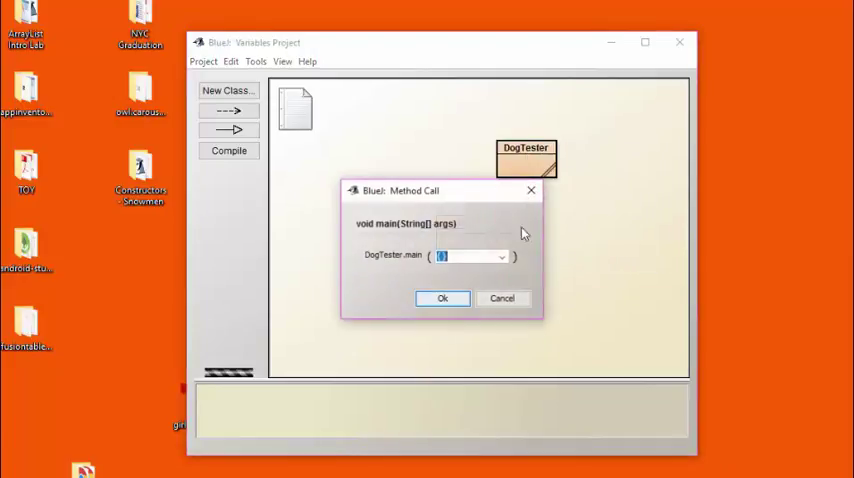
left_click(444, 298)
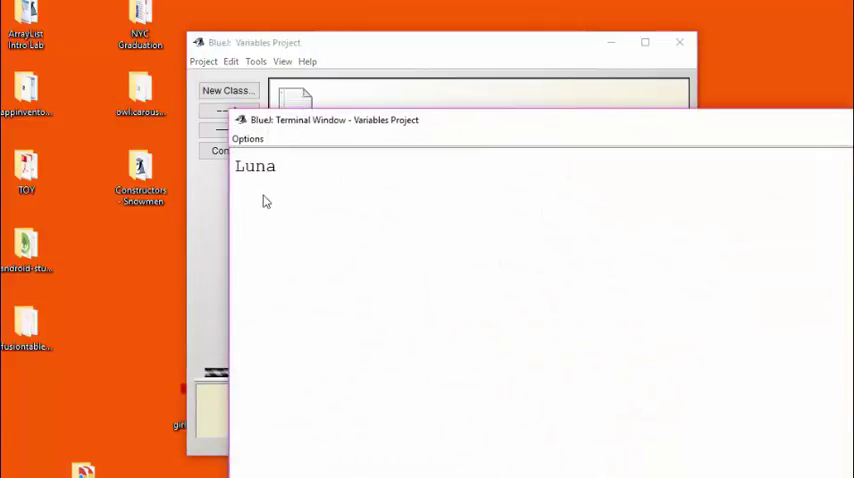
mouse_move(308, 202)
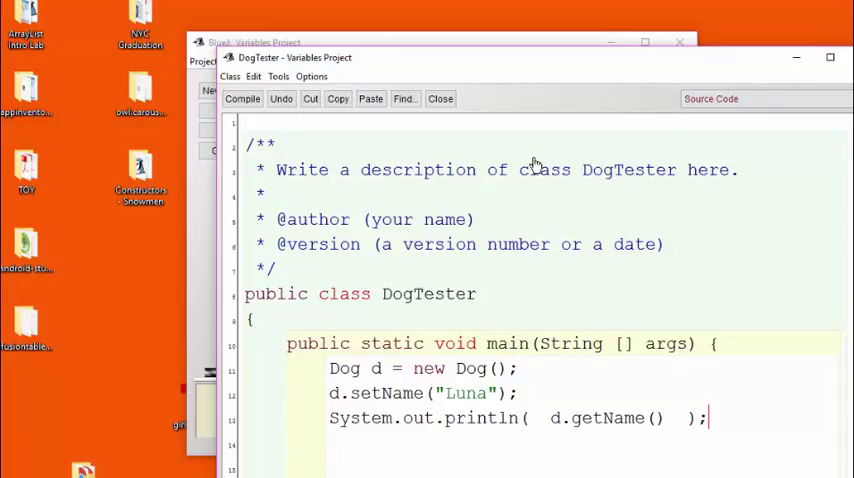
mouse_move(572, 384)
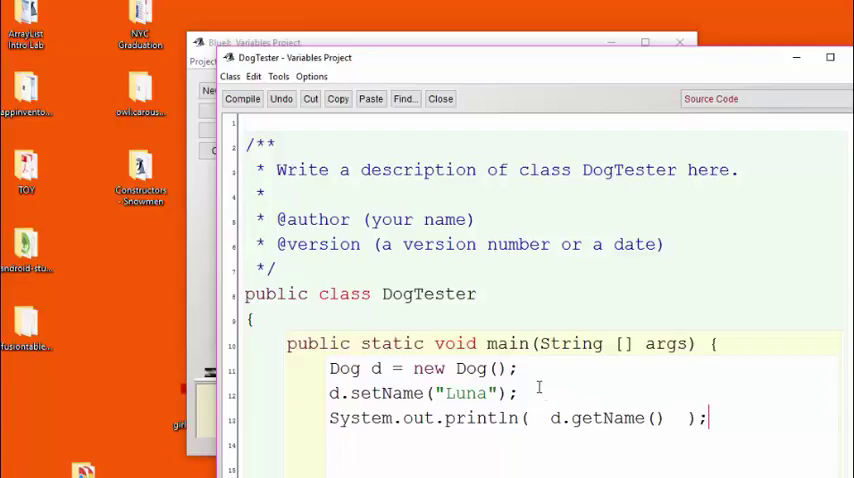
- Add a second Dog e named Tuna after Luna's line and rerun main to print both names
left_click(520, 392)
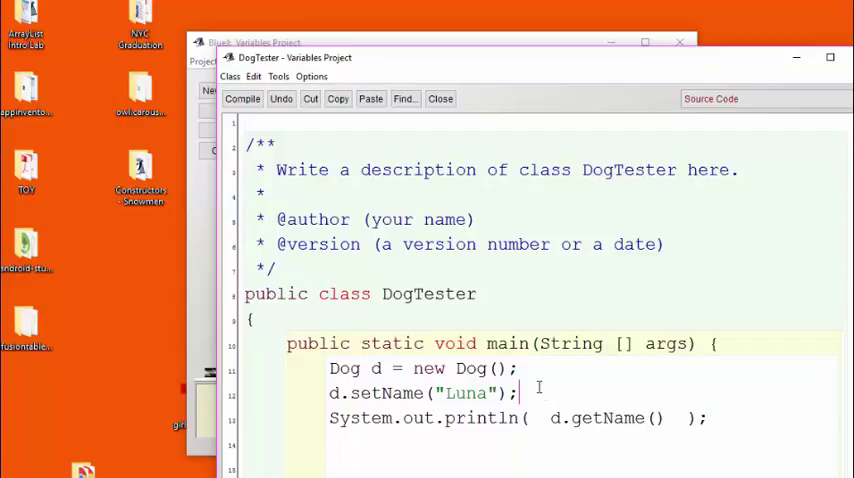
type("Dog e = new D")
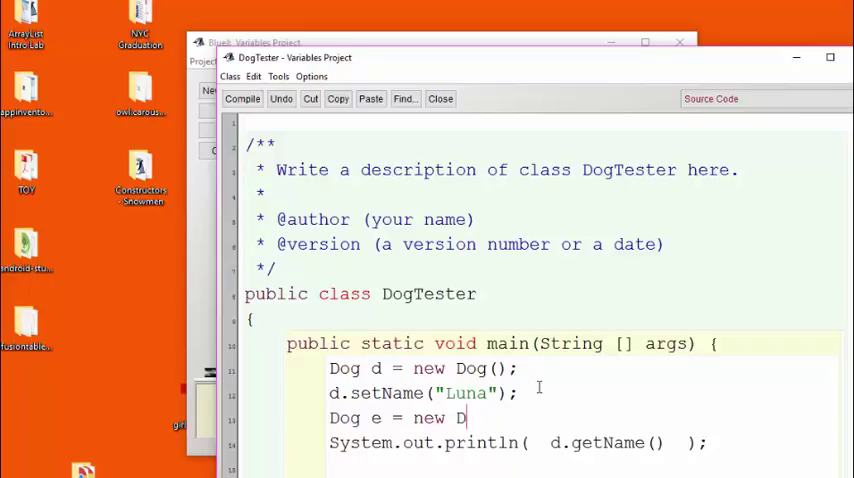
type("Dog();")
type("e.setName(\"Tuna\");")
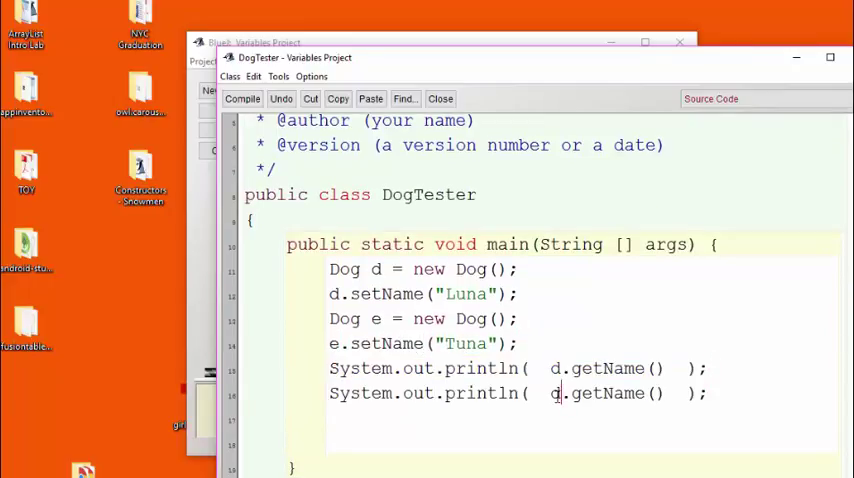
type("e")
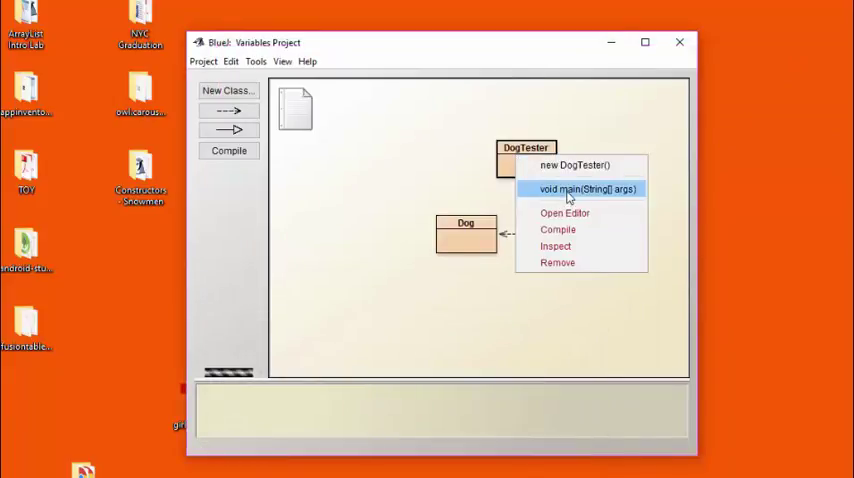
left_click(588, 188)
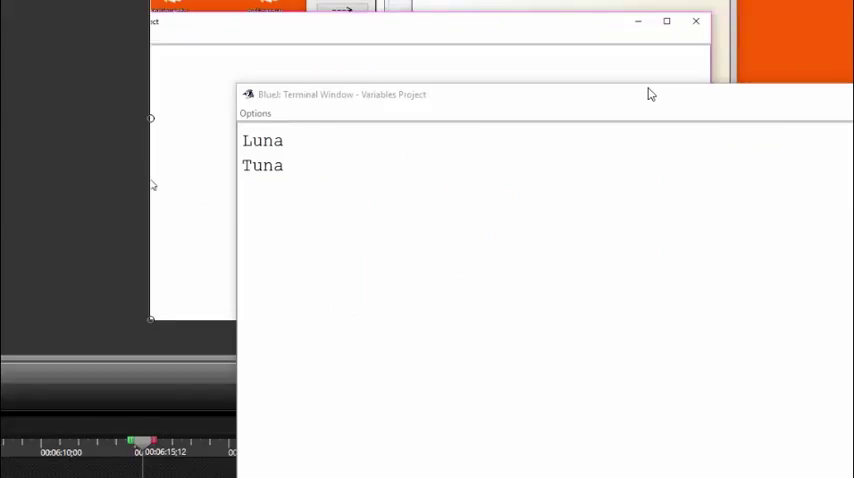